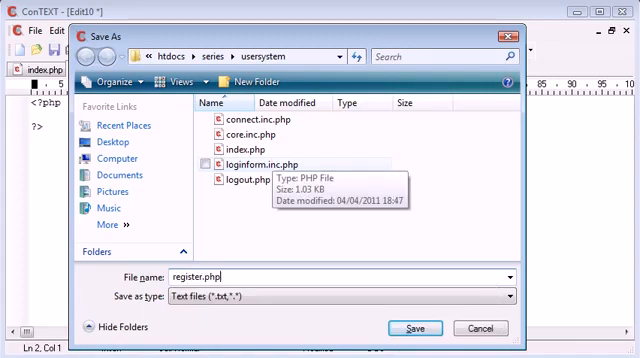
Save the file as register.php, add require 'core.inc.php'; and view core.inc.php
click(412, 328)
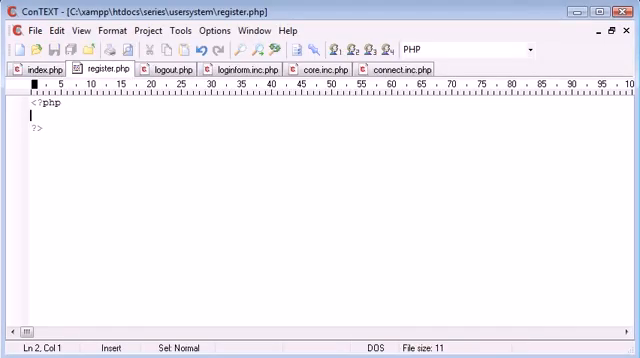
text(require)
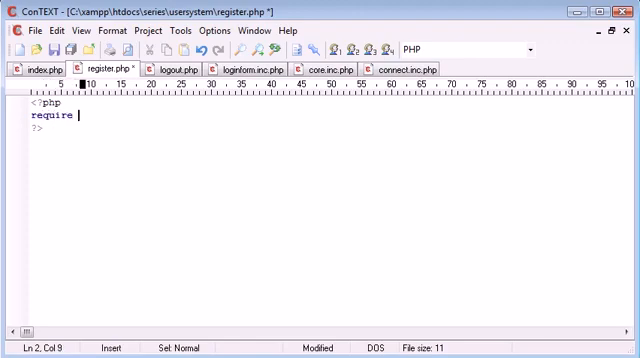
text('core.in';)
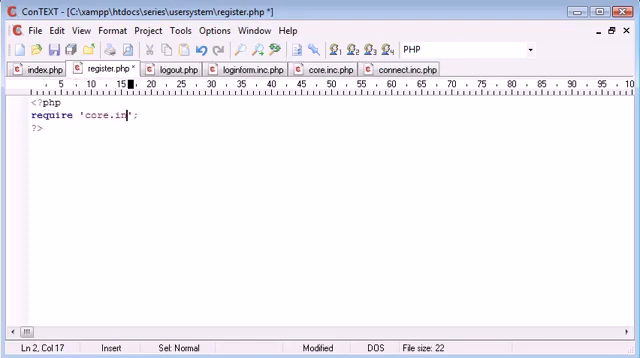
text(.php)
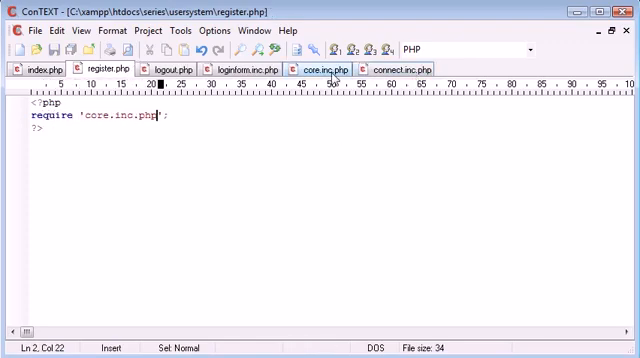
click(327, 67)
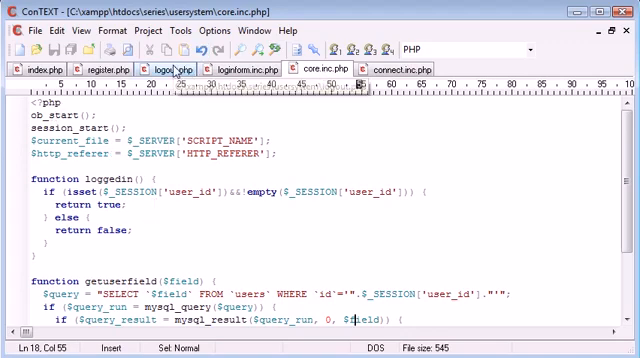
mouse_move(165, 67)
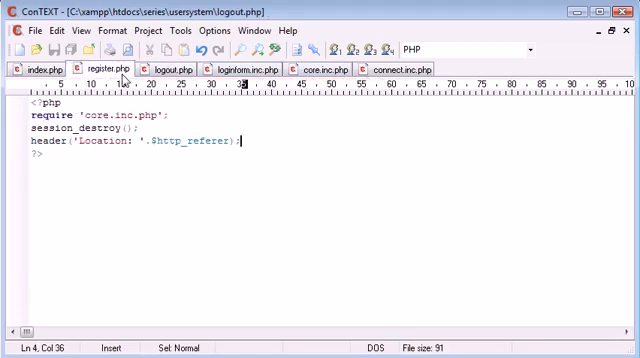
Wrap register.php's code in an if (!loggedin()) { } else { } block
click(103, 68)
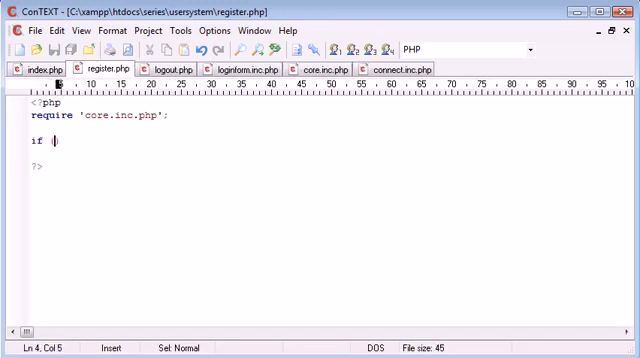
text(!)
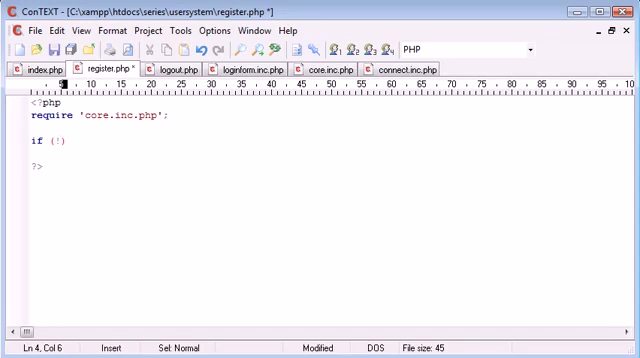
text(loggedin)
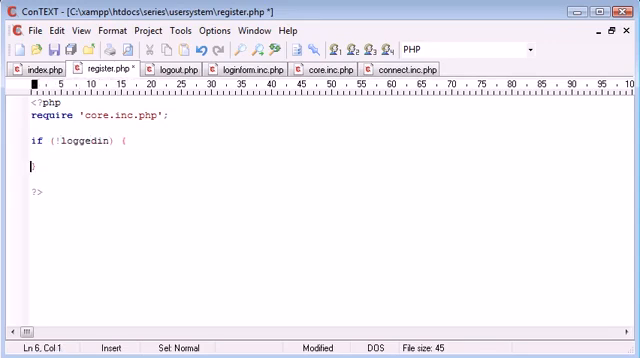
text(} else {)
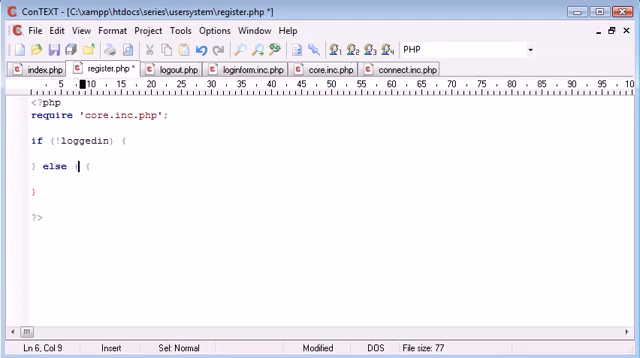
text(loggedin()))
click(331, 179)
text(echo '';)
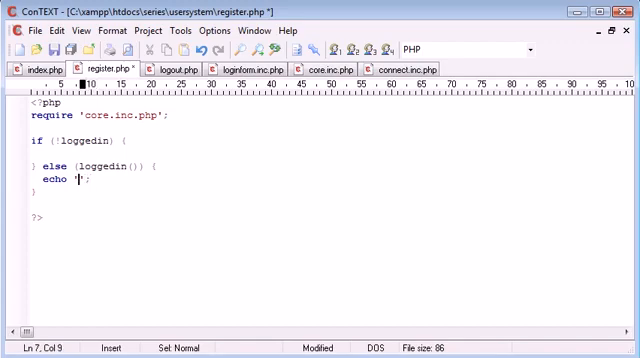
Echo 'You're already registered and logged in.' in the else branch and 'Register.' otherwise
text(You're al)
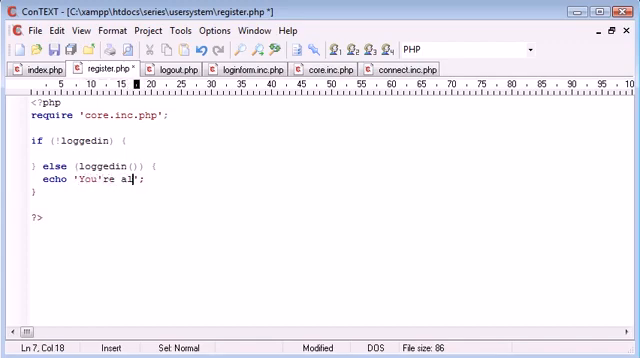
text(lready regist)
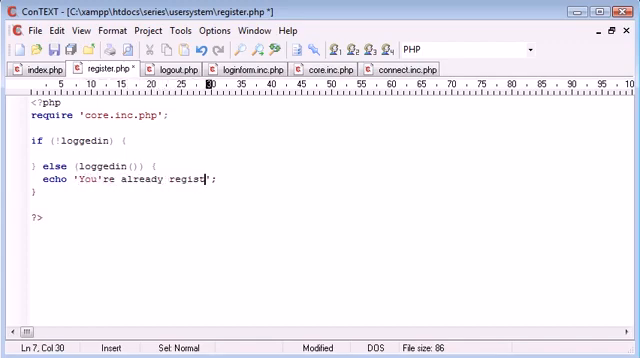
text(ered and)
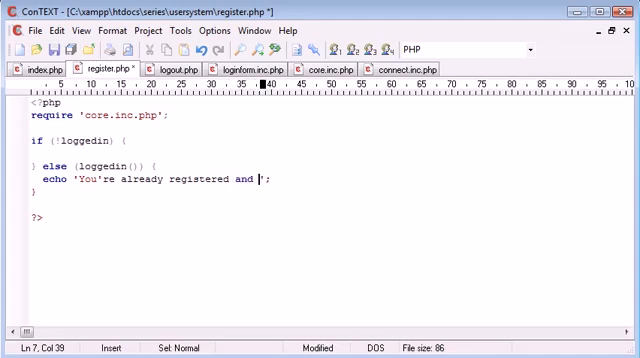
text(logged in.)
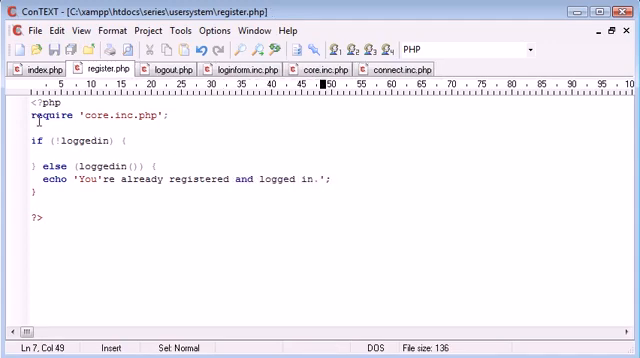
mouse_move(86, 210)
text(\)
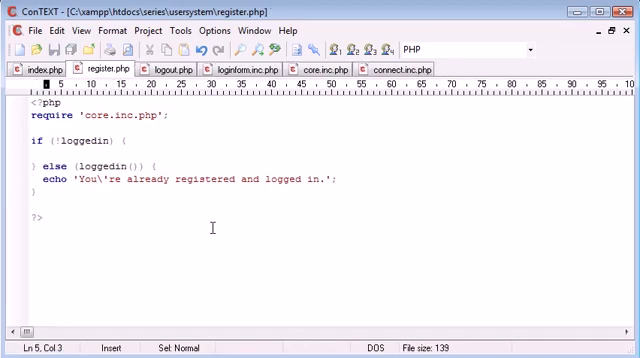
text(echo)
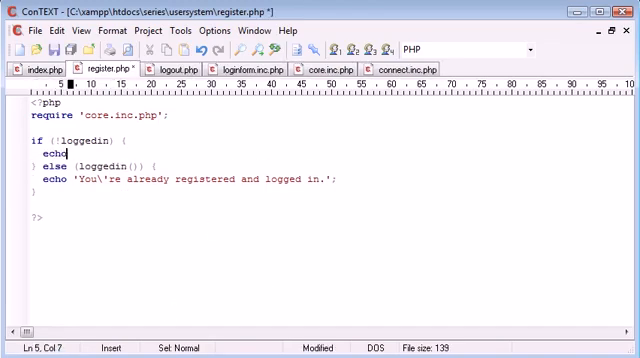
text(' ';)
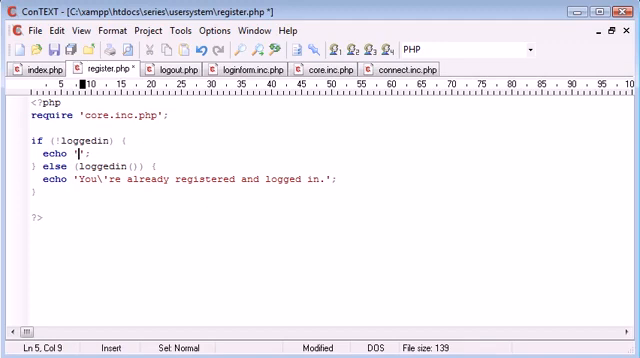
text(Register.)
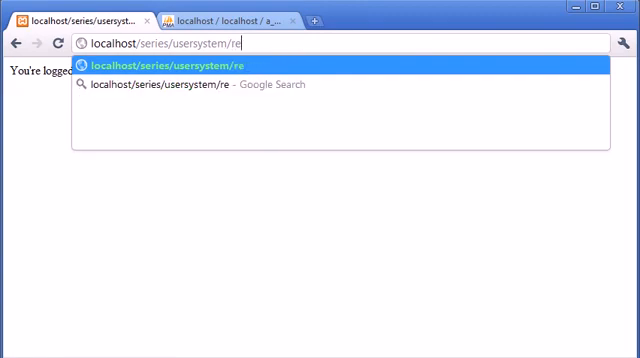
Finish the 'Register.' text, log out in Chrome, and load localhost/series/usersystem/register.php
text(gister.)
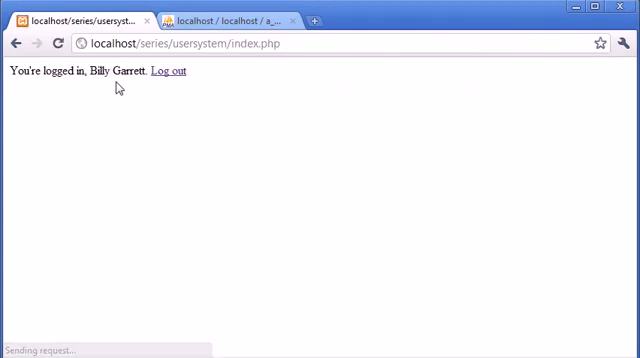
click(168, 71)
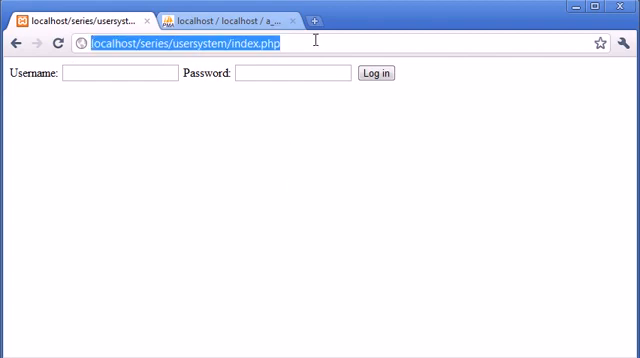
text(localhost/series/usersystem/re)
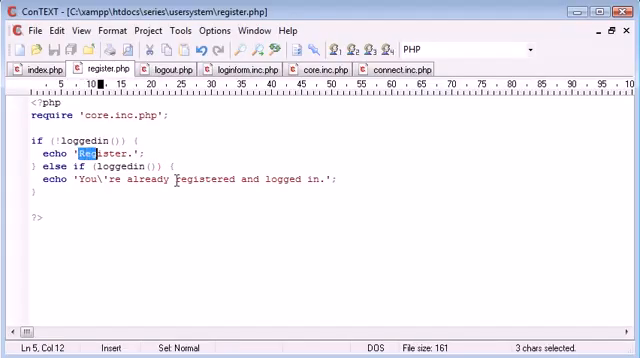
Delete the 'Register form.' placeholder echo, leaving a blank line between the PHP blocks
key(Delete)
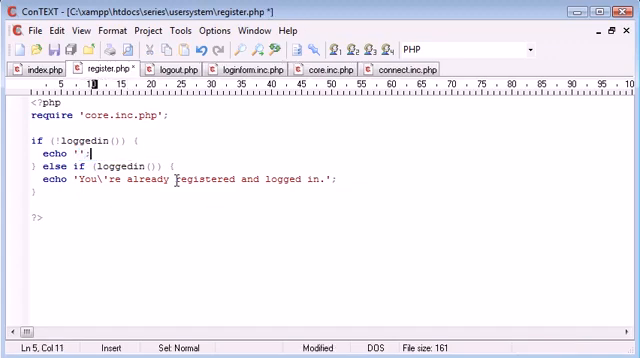
key(Delete)
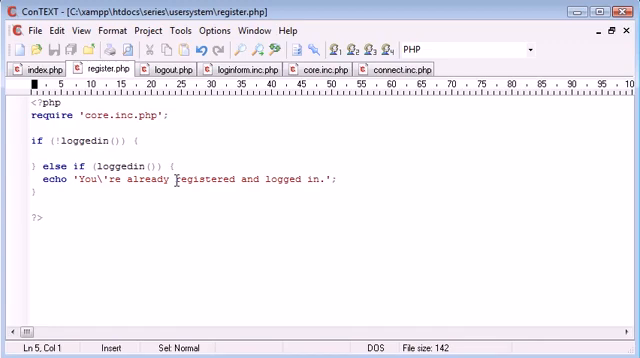
click(35, 154)
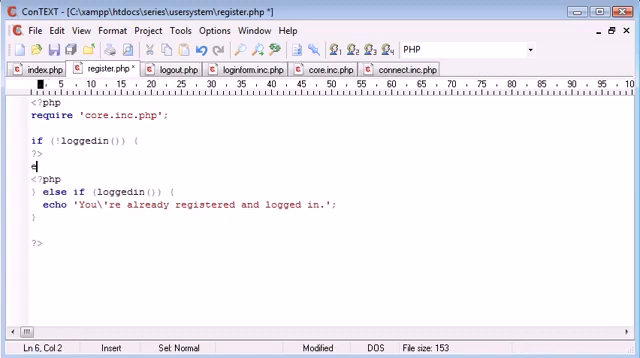
text(Register form.)
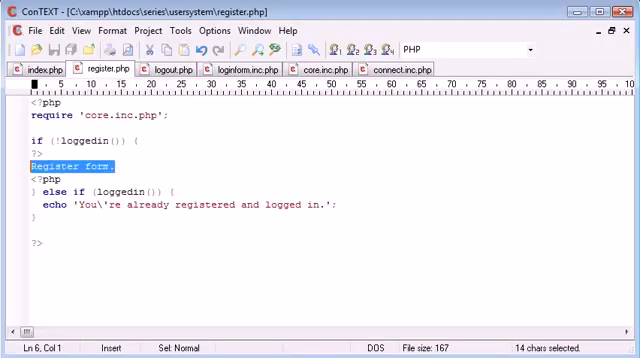
key(Delete)
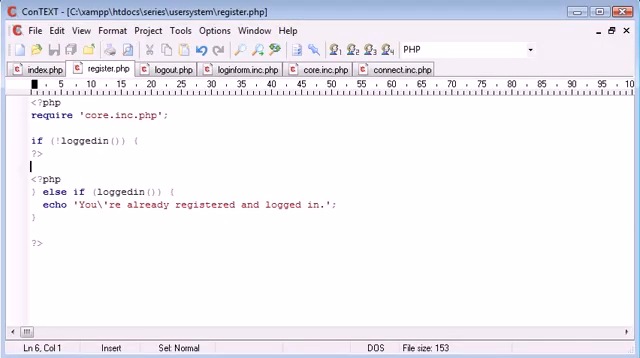
key(Return)
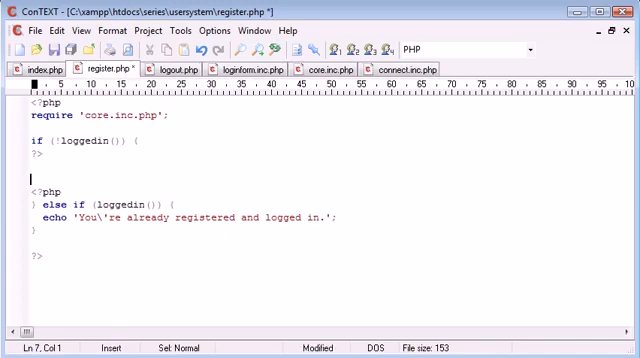
Start a POST form targeting register.php with a Username text field named username
text(<form action)
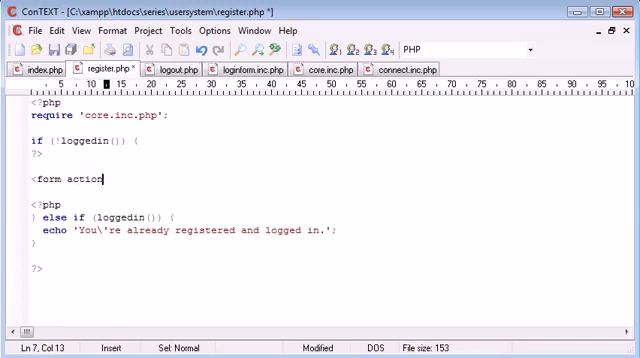
text(="">)
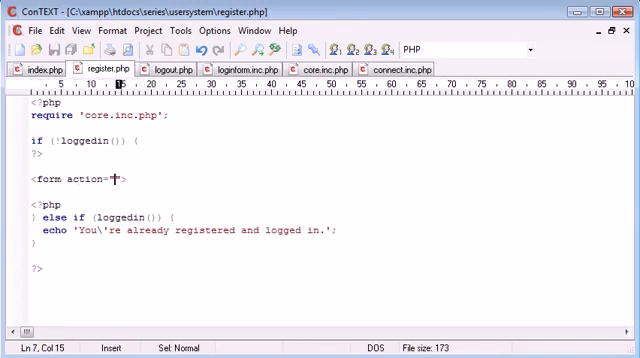
text(" method="POST)
text(</form>)
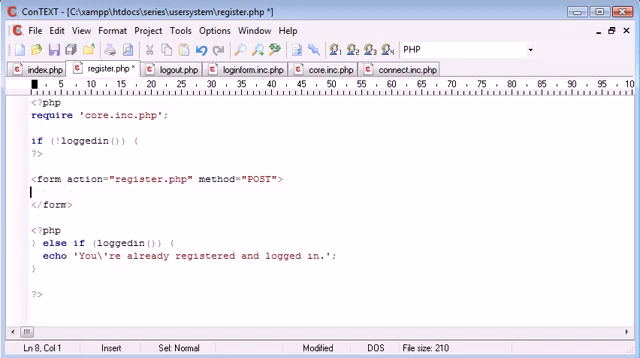
key(ctrl+s)
text(Username:<br>)
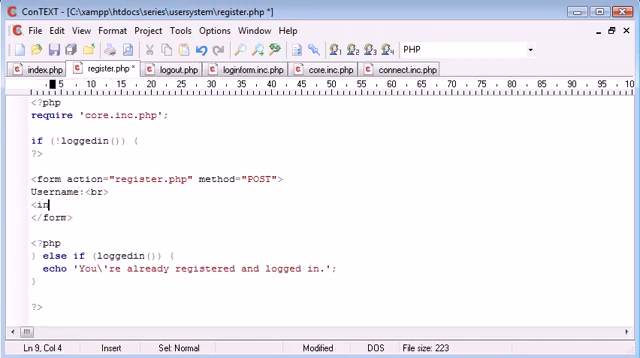
text(put type="">)
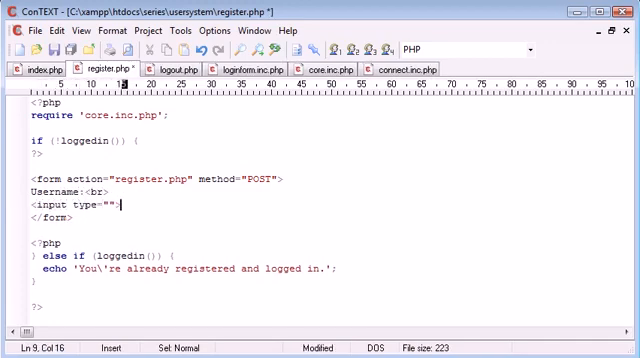
text(text)
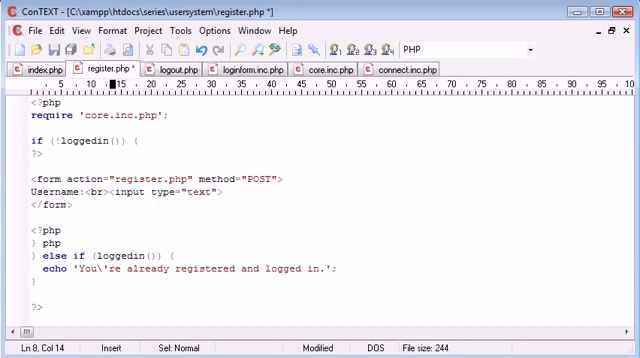
text(name)
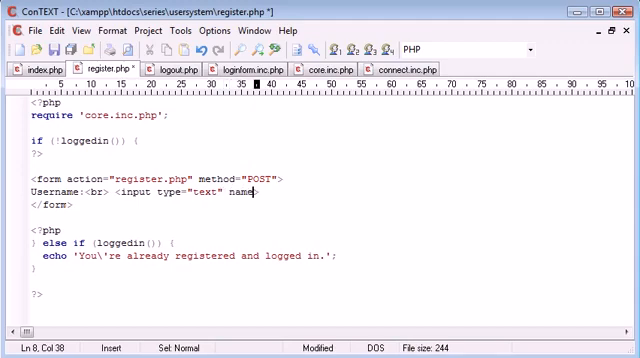
text(username")
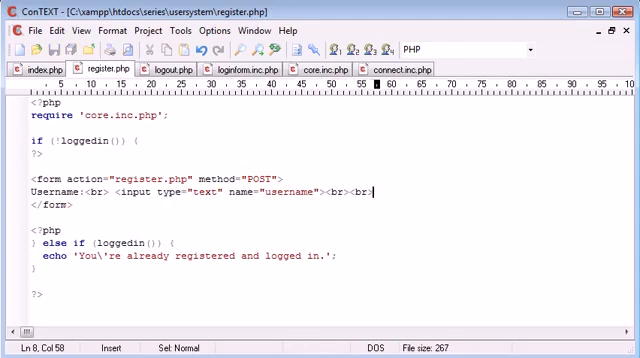
key(Return)
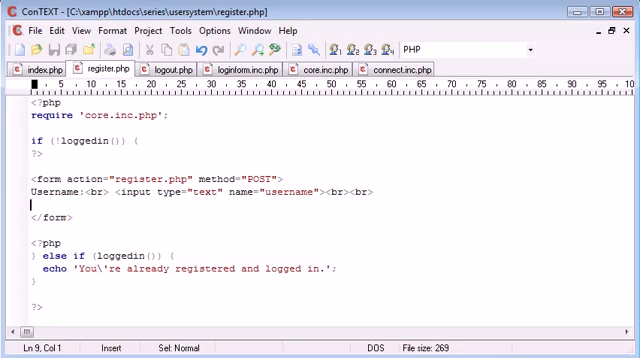
Add a Password label with a password-type input followed by <br><br>
text(Password<br>)
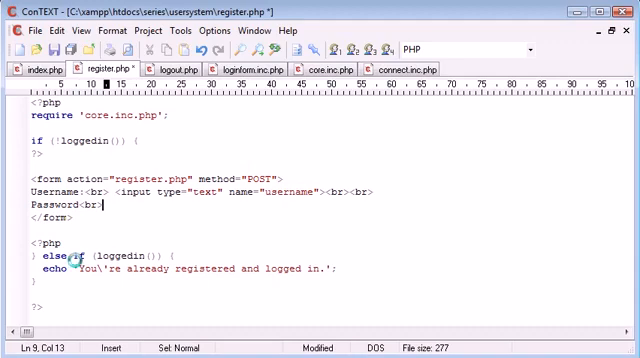
text(<input type="">)
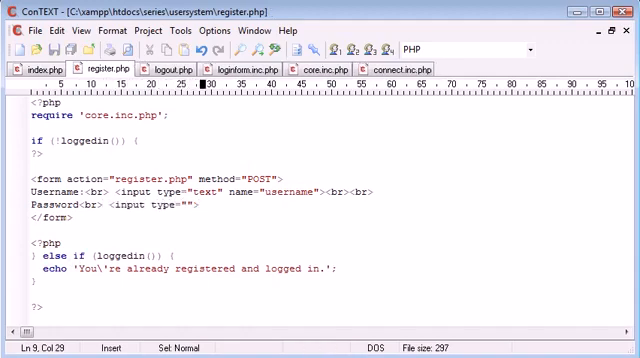
text(password)
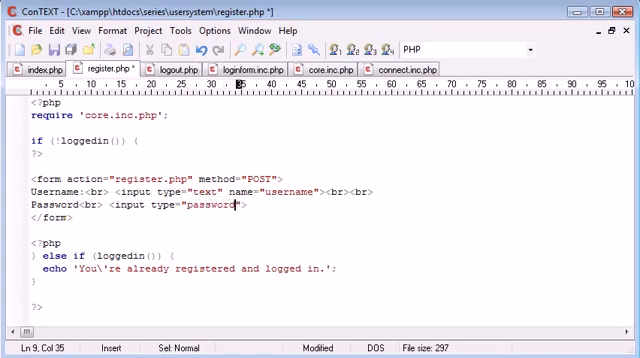
text(name="password)
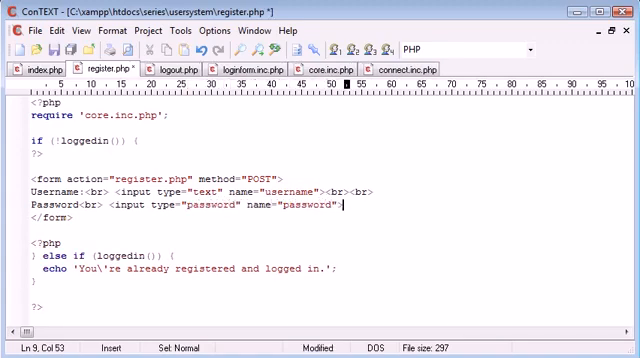
text(<br><br>)
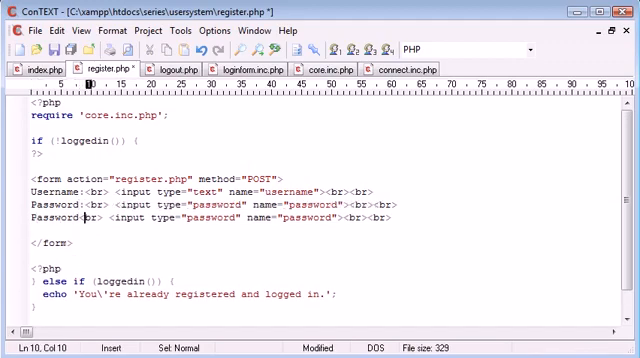
Relabel the duplicated field 'Password again' and rename it password_again
text(again:)
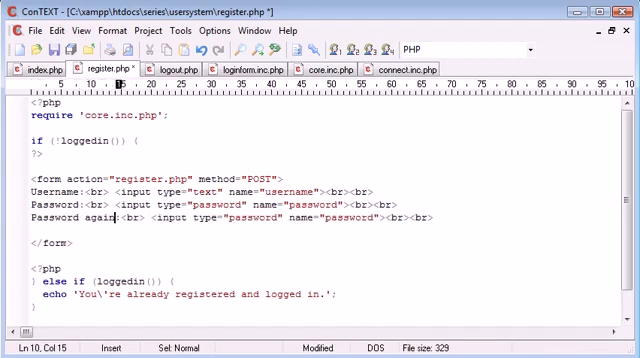
key(ctrl+s)
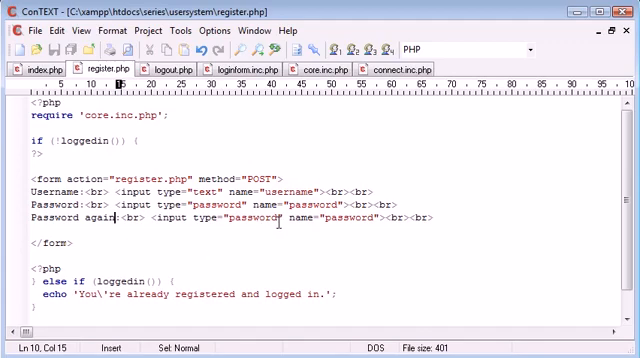
click(372, 221)
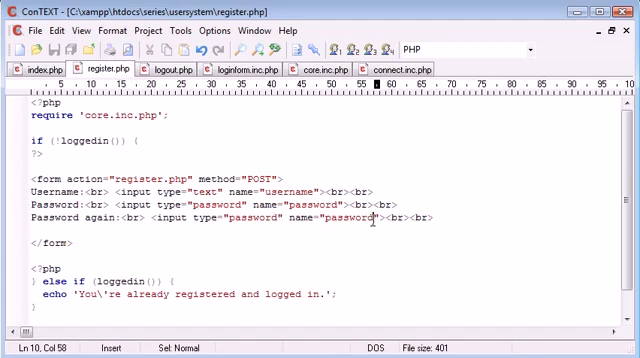
text(_again)
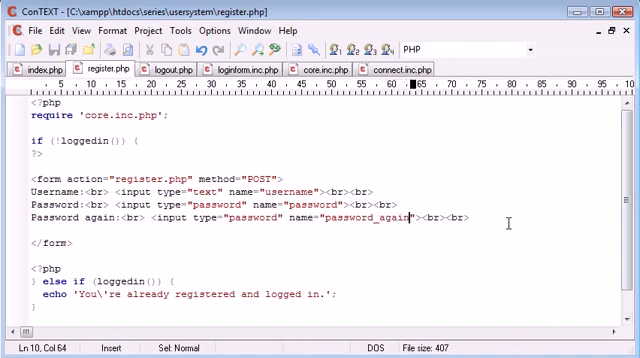
key(Return)
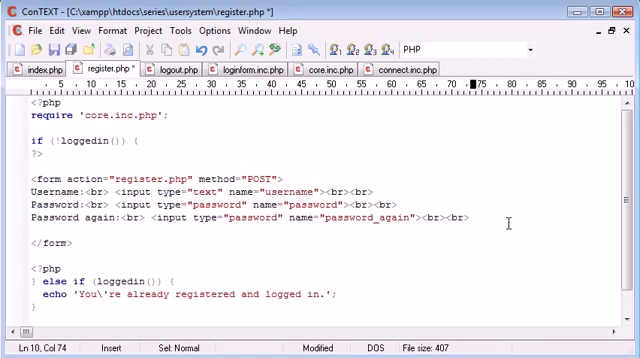
Add Firstname and Surname text inputs named firstname and surname, each followed by <br>
text(Firstn)
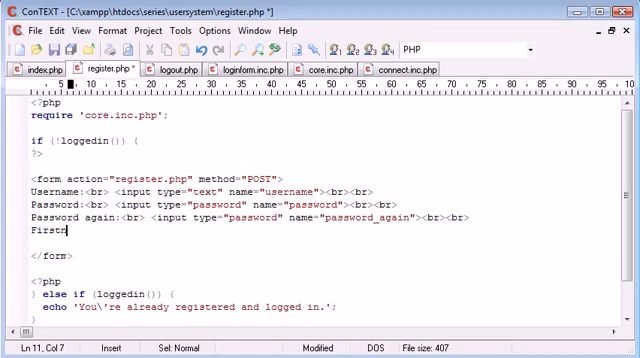
text(name)
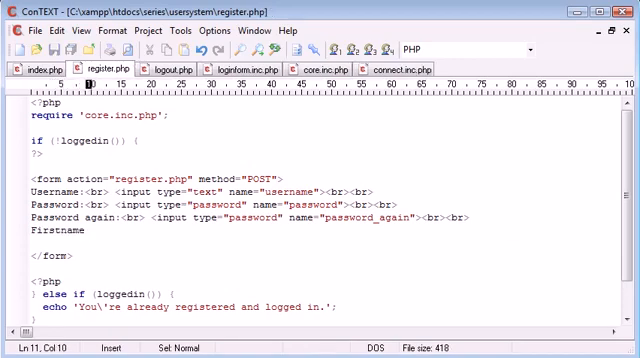
text(:<br>)
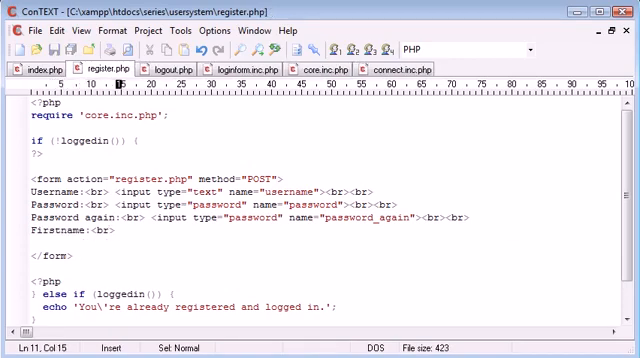
text(<input type="text" name=">)
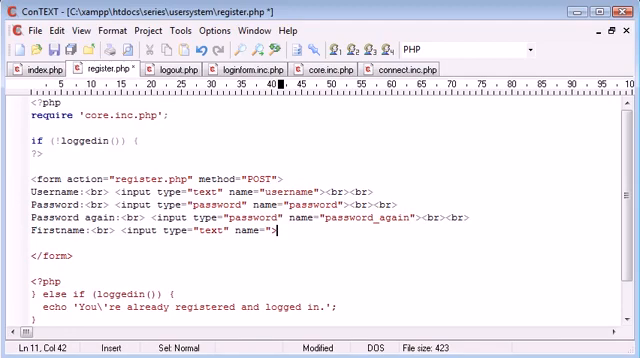
text(firstname)
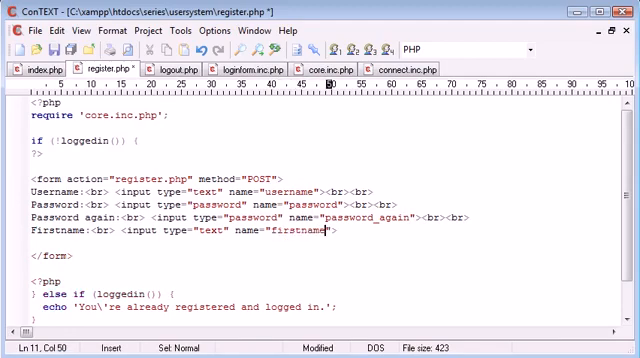
text("><br><br>)
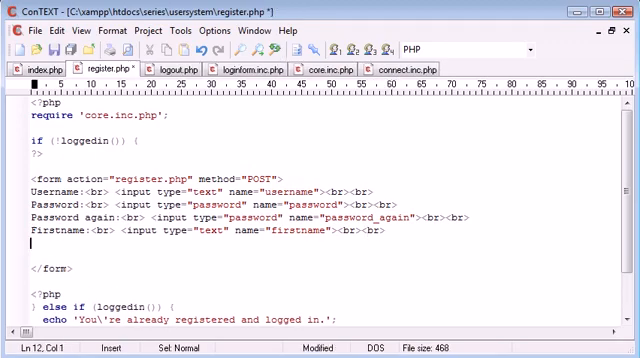
text(Surname:<br> <input type=)
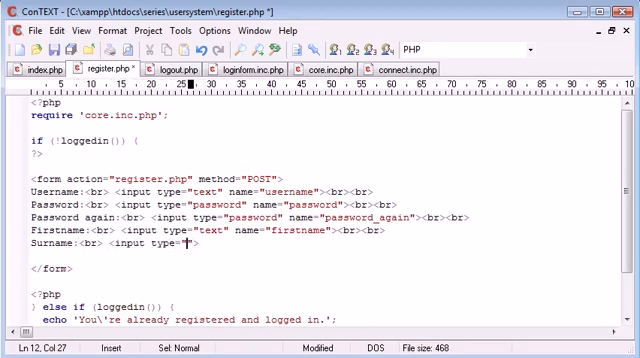
text(text" name=")
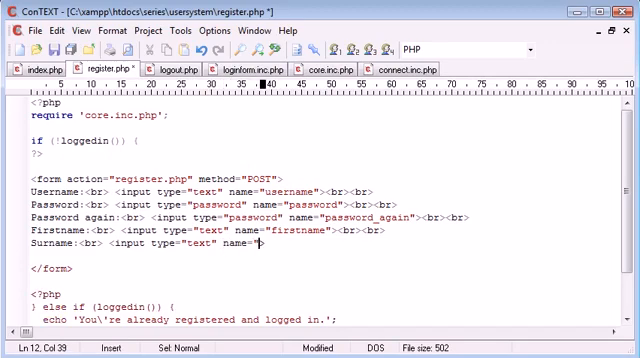
text(surname)
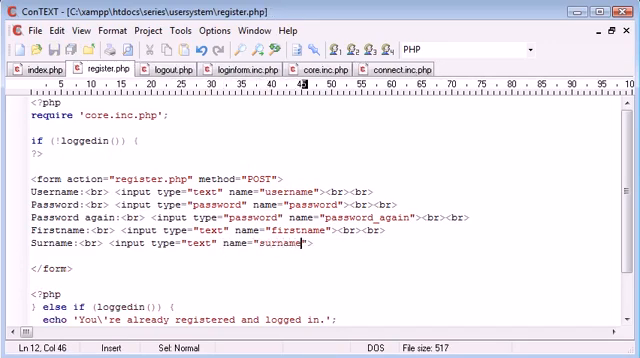
text(><br>)
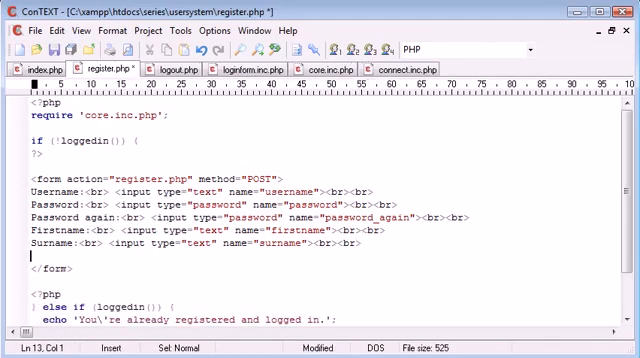
Add a submit input with value 'Register' at the end of the form
text(<input ty)
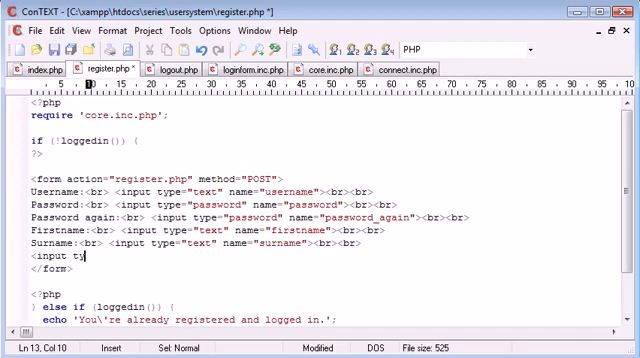
text(pe="s">)
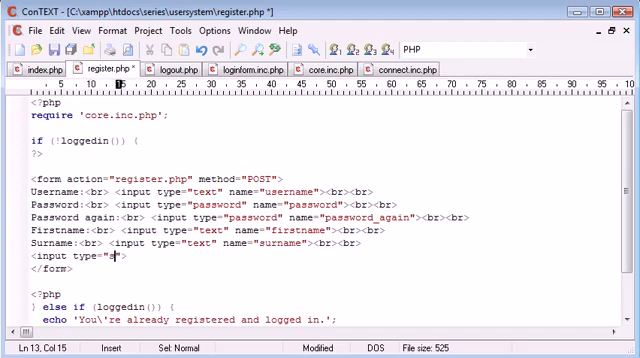
text(submit)
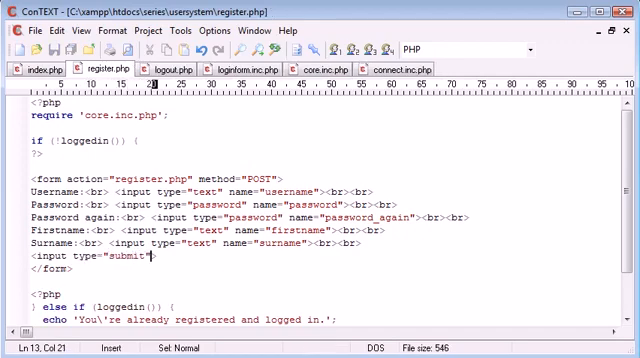
text(nae=)
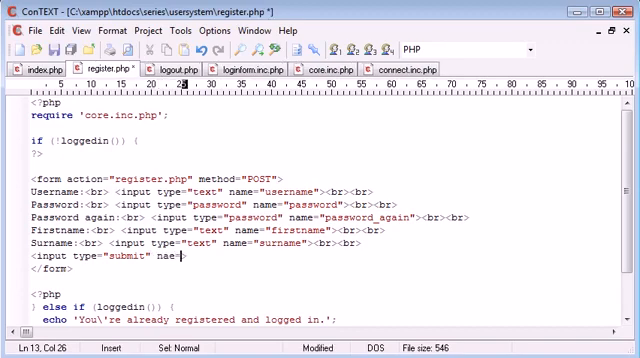
text(value=)
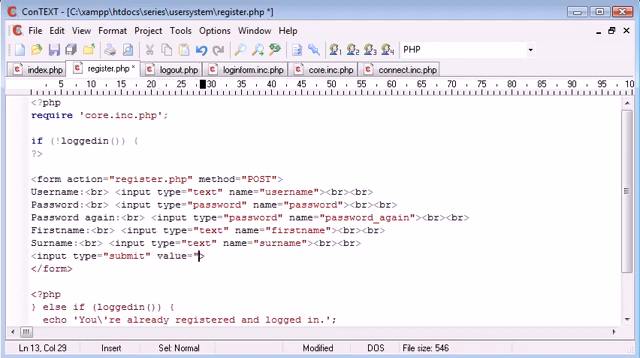
text(Register)
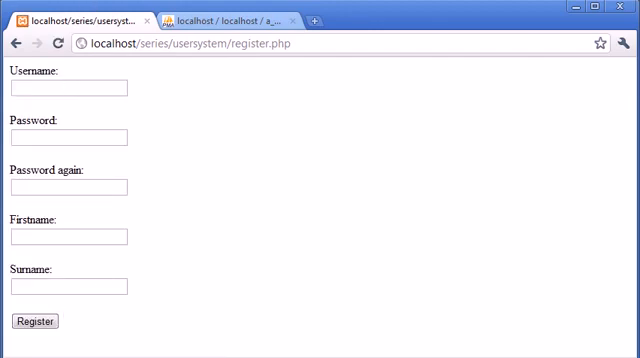
mouse_move(86, 278)
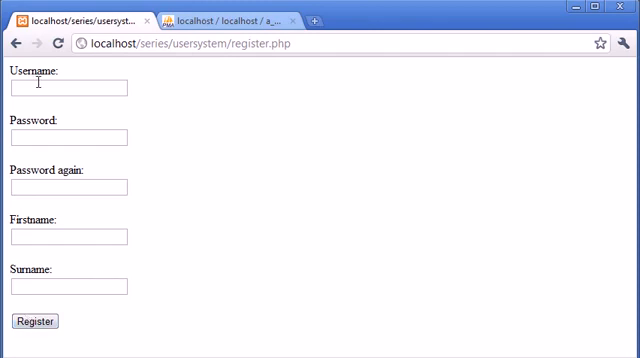
mouse_move(92, 337)
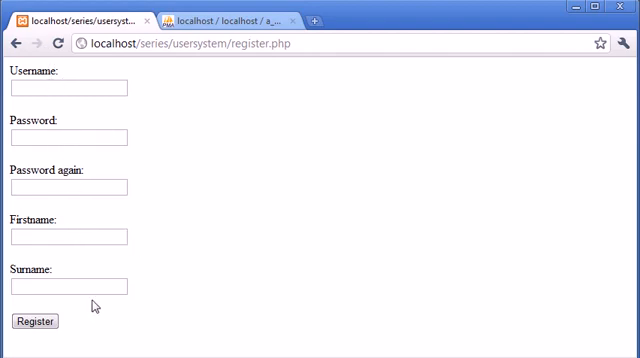
mouse_move(274, 249)
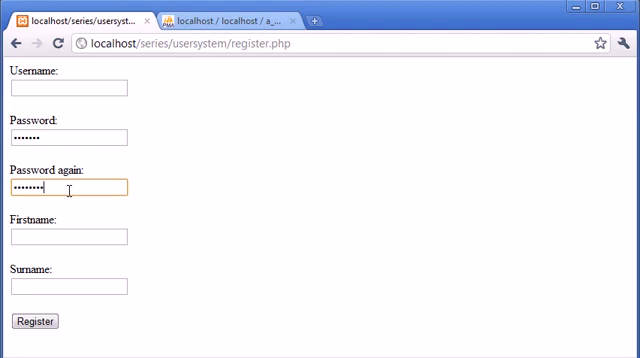
key(Backspace)
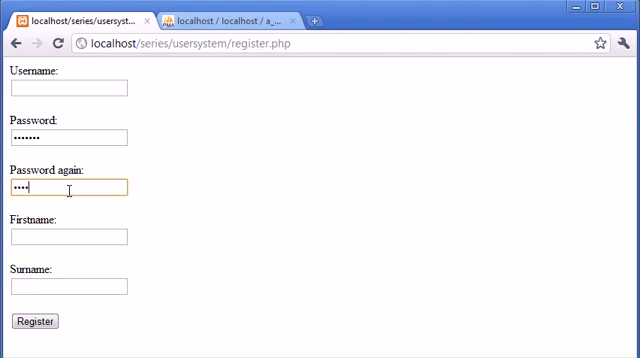
click(70, 137)
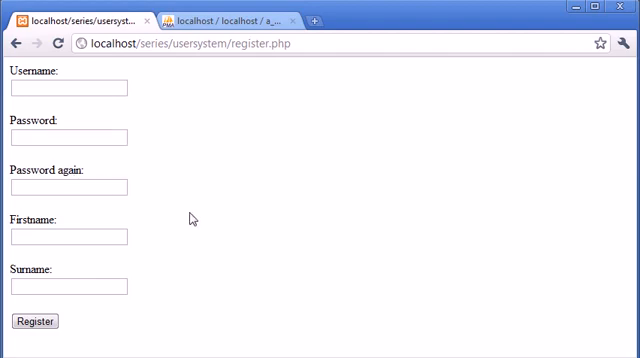
mouse_move(90, 267)
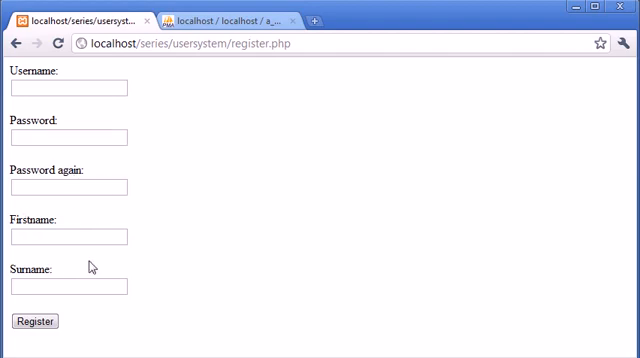
mouse_move(352, 126)
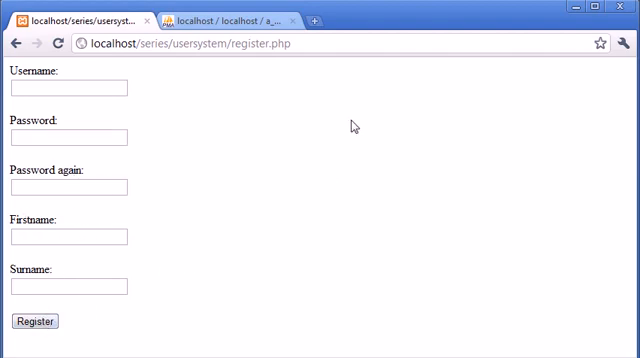
click(238, 18)
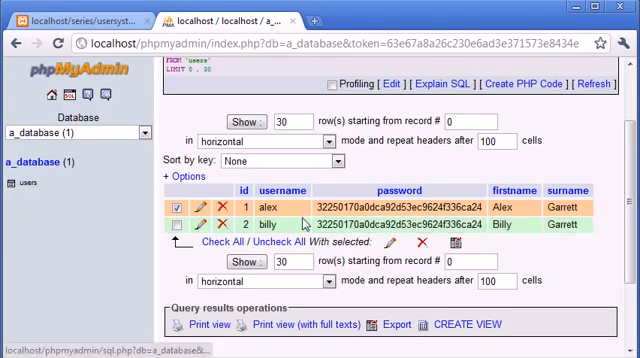
click(70, 20)
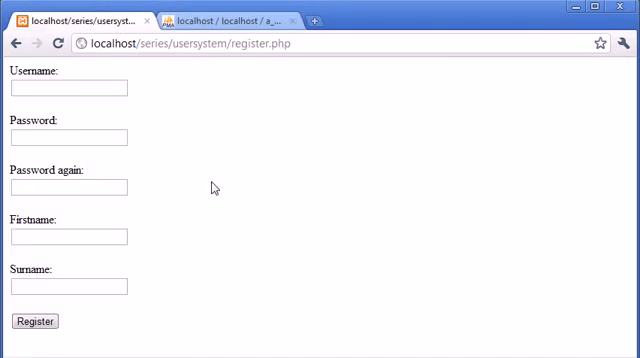